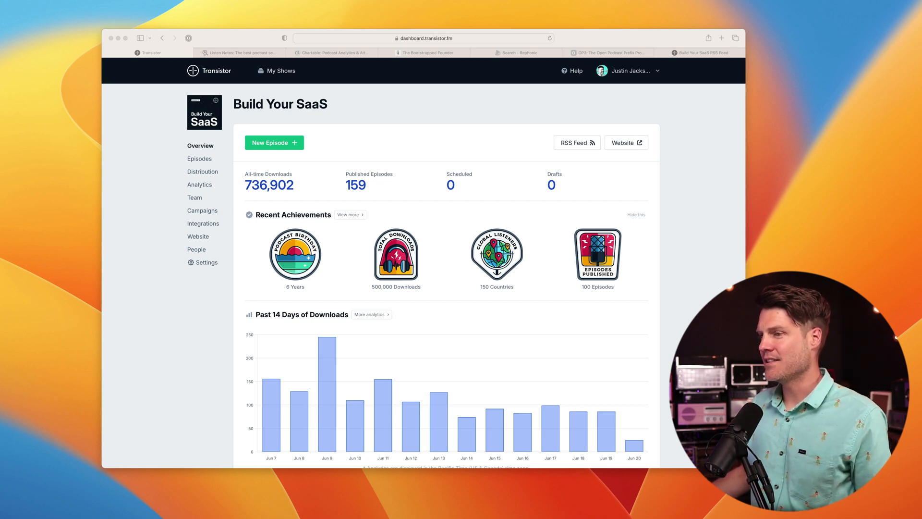
- Open the Build Your SaaS analytics in Transistor and scroll through its download charts
click(199, 184)
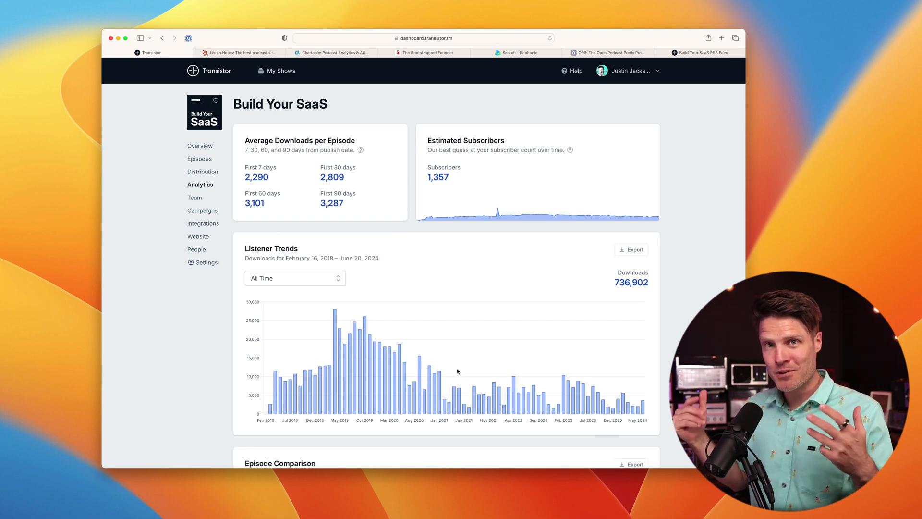
scroll(down, 3)
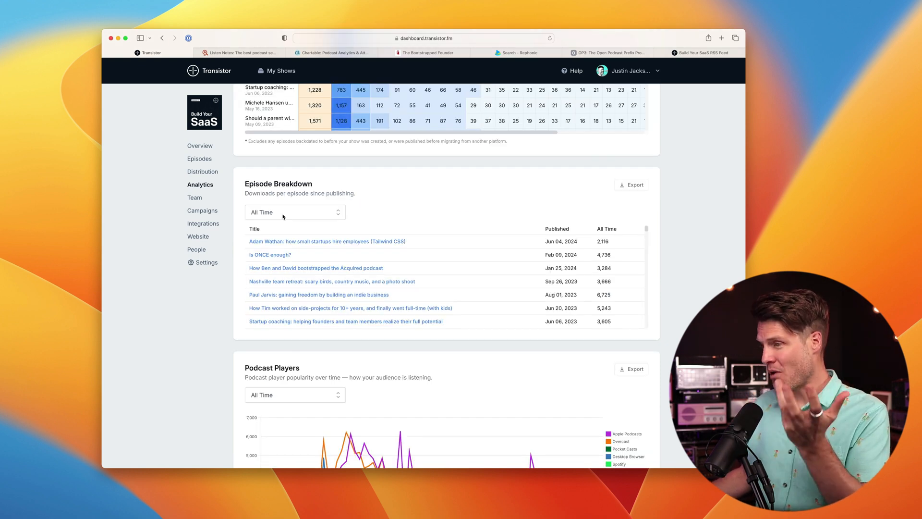
mouse_move(496, 242)
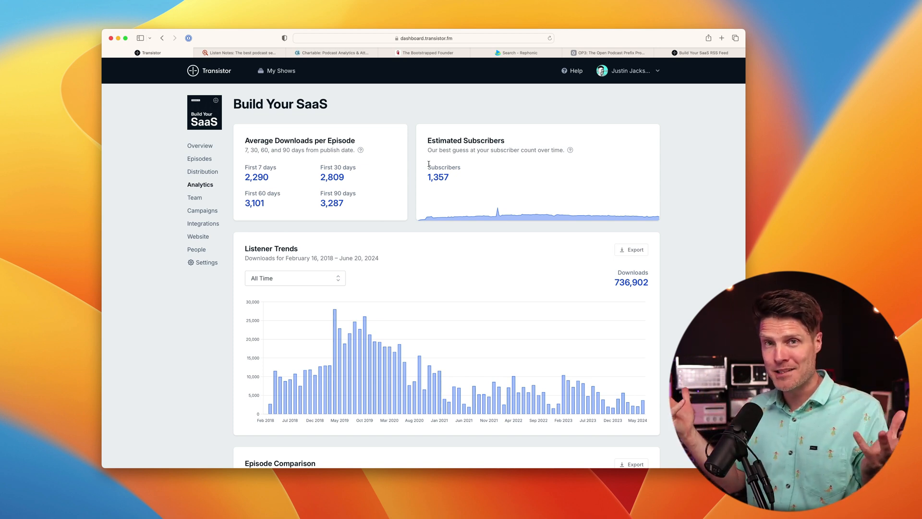
- Search Listen Notes for 'build your', open Build Your SaaS, and show its Listen Score 44 explanation
click(243, 52)
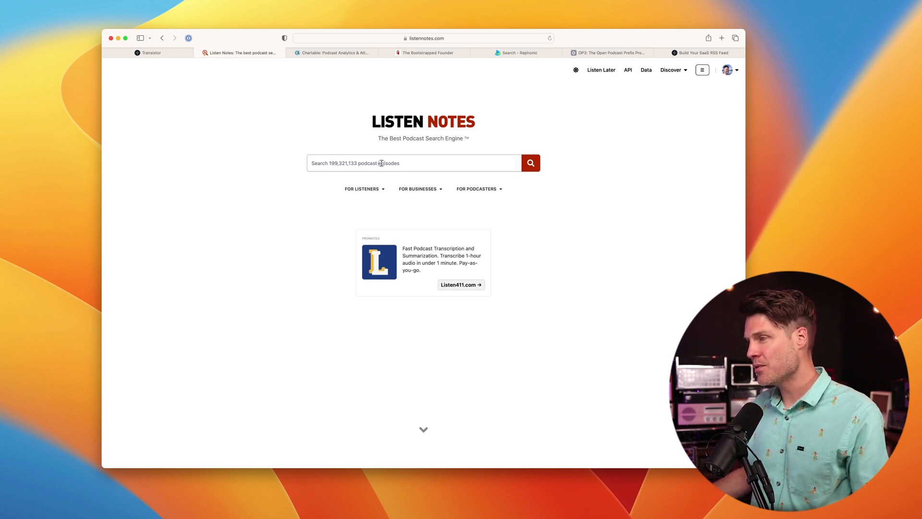
text(build your saas)
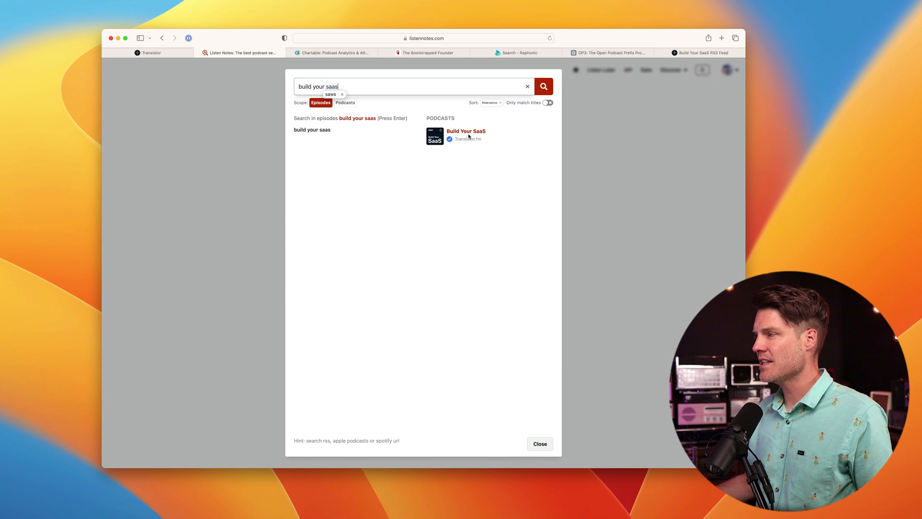
click(466, 131)
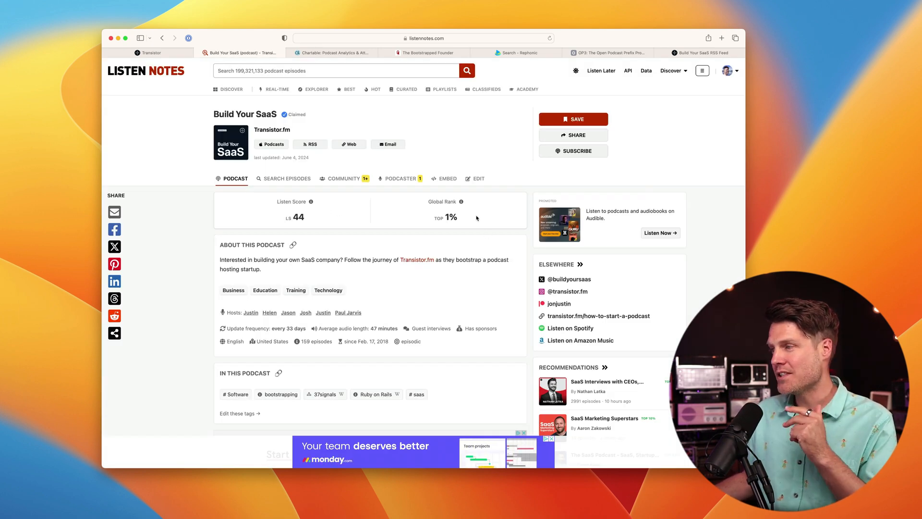
click(311, 201)
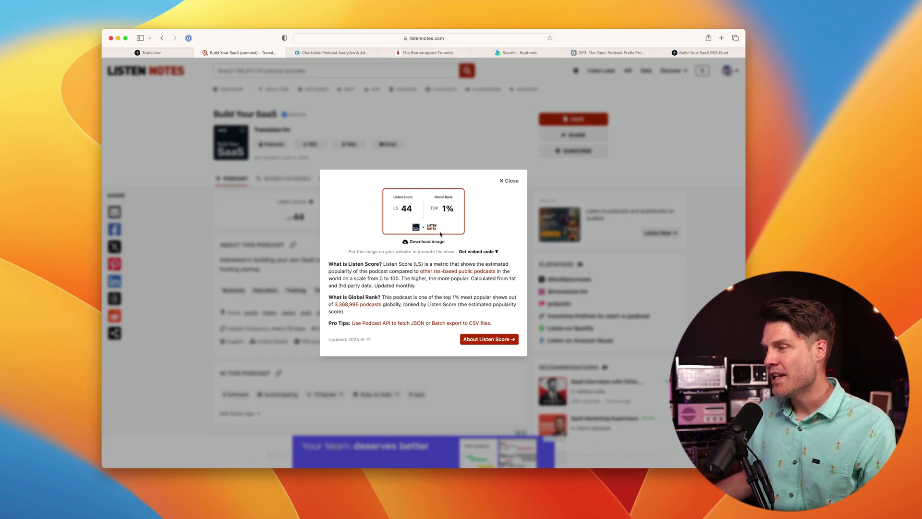
click(508, 180)
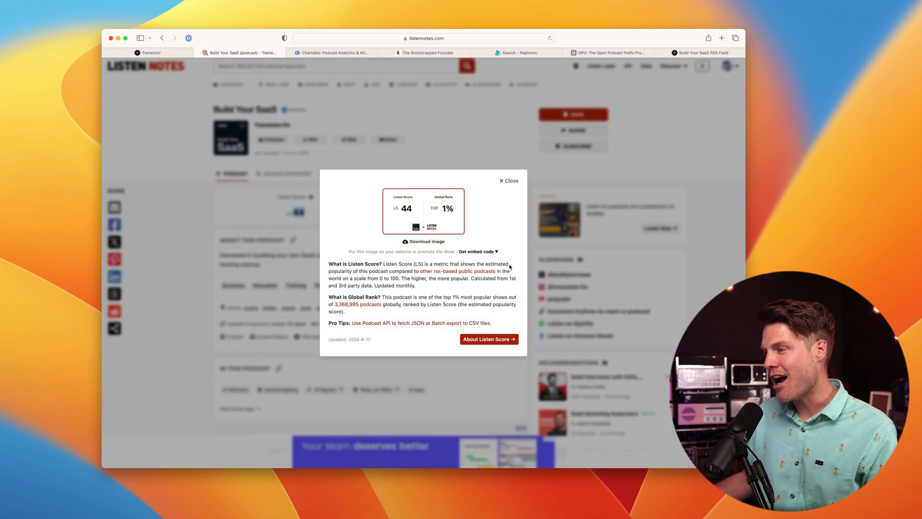
mouse_move(322, 311)
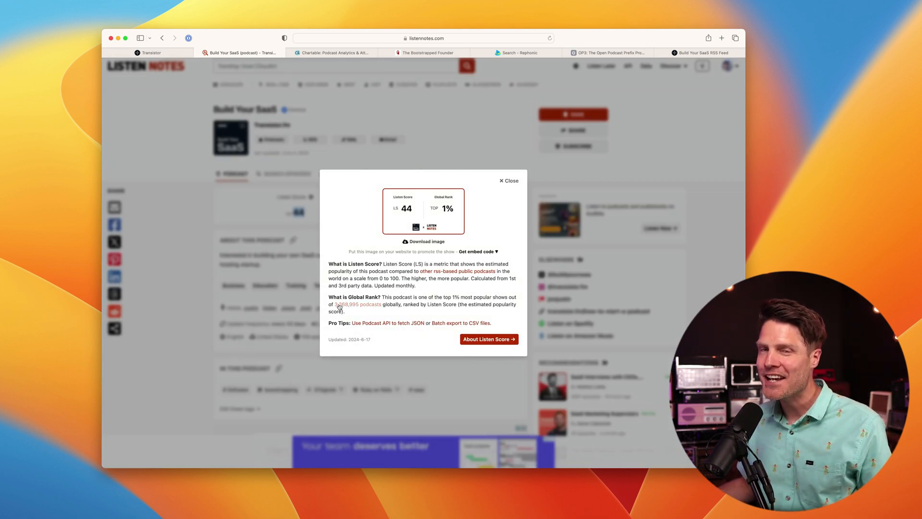
mouse_move(362, 311)
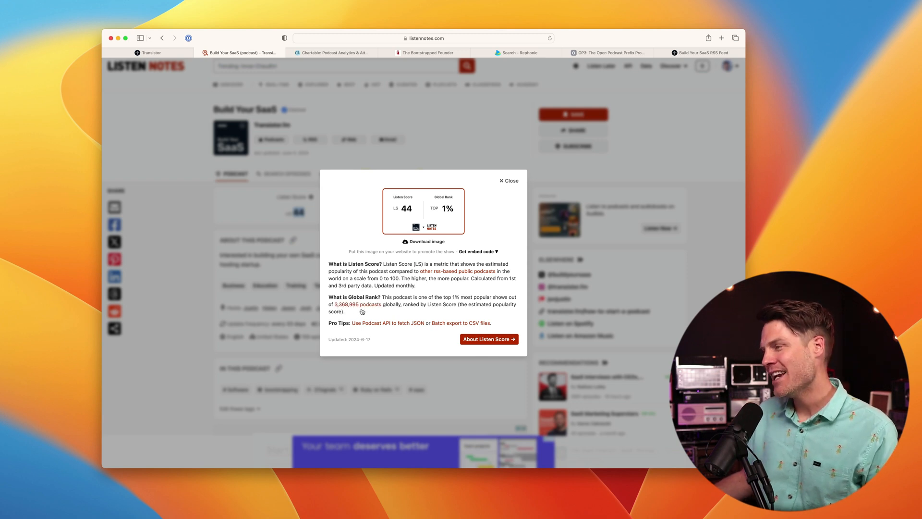
- Close the Listen Score popup and scroll to the audience-by-country section (about 43.6% US)
click(506, 180)
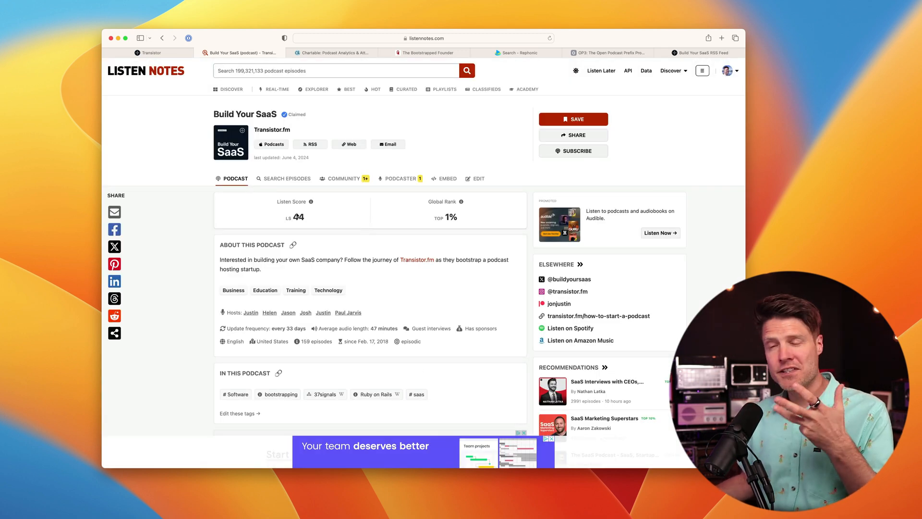
mouse_move(461, 204)
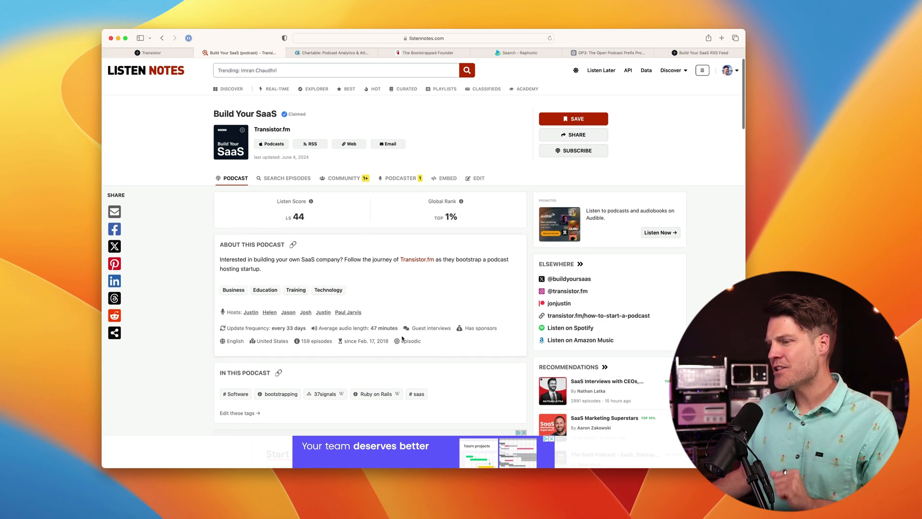
scroll(down, 3)
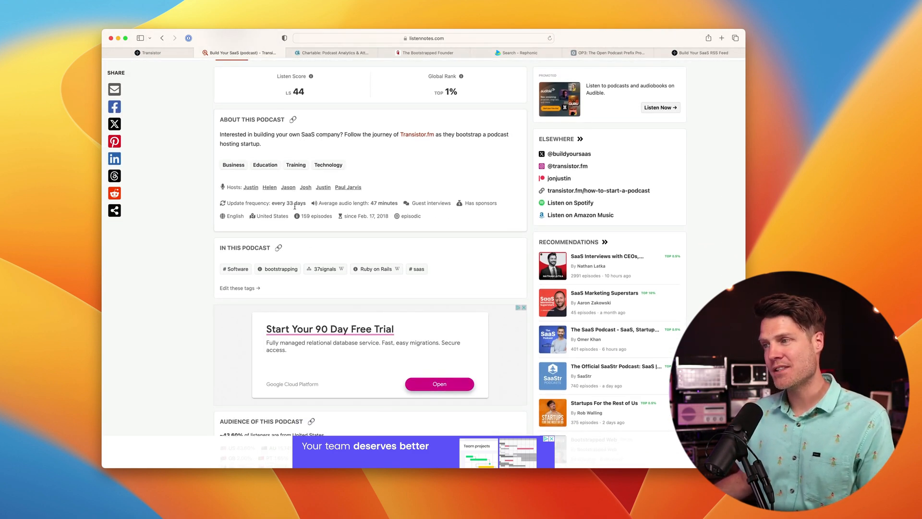
scroll(down, 3)
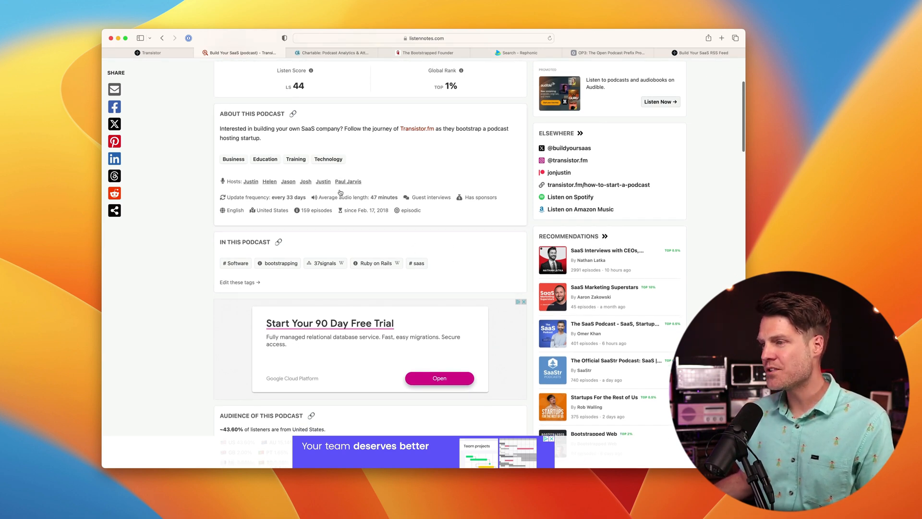
scroll(down, 3)
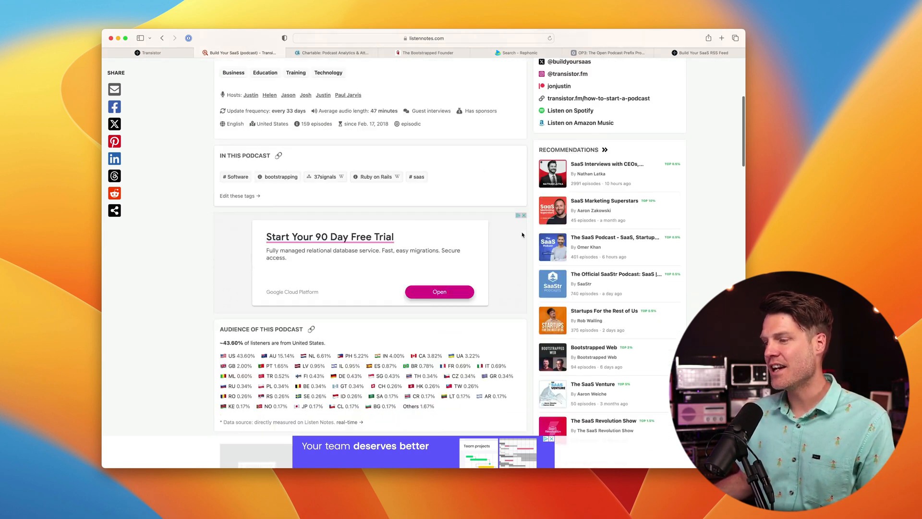
scroll(down, 3)
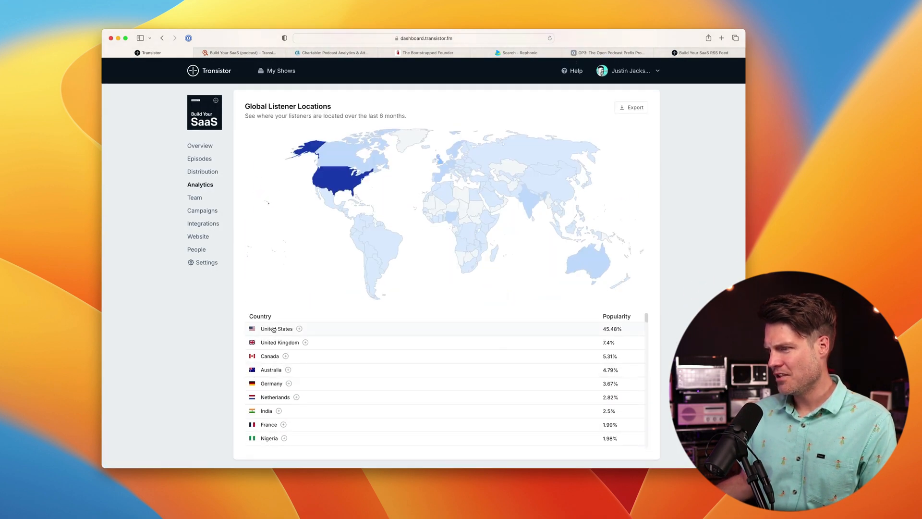
mouse_move(235, 63)
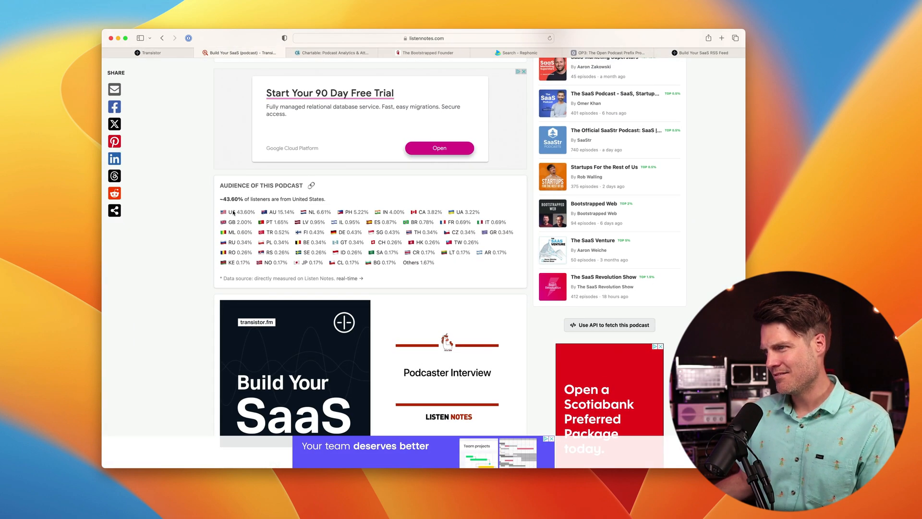
mouse_move(278, 212)
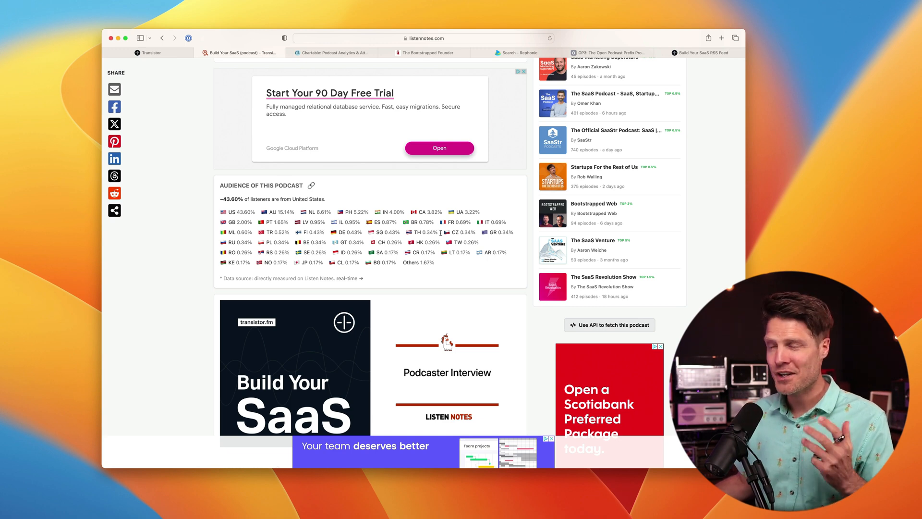
- Open The Bootstrapped Founder in Listen Notes (Listen Score 38, top 2%), then move to Podnews
scroll(down, 3)
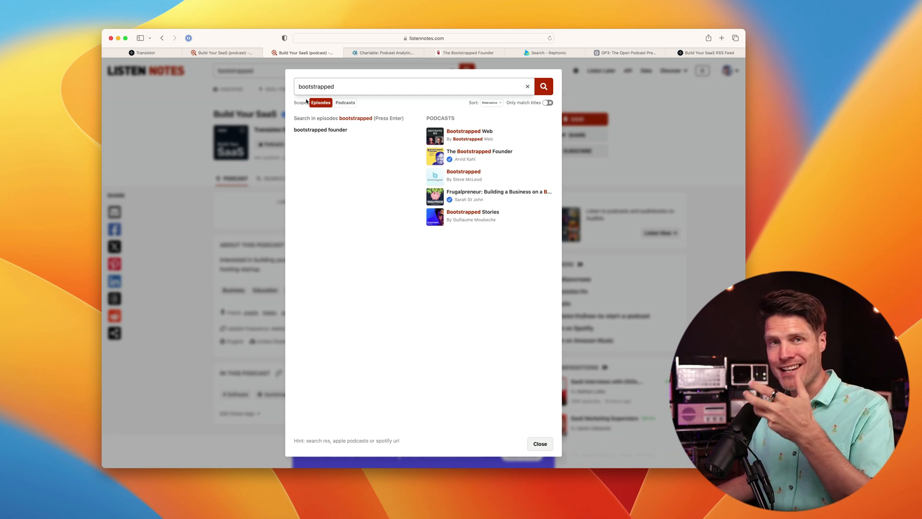
mouse_move(483, 153)
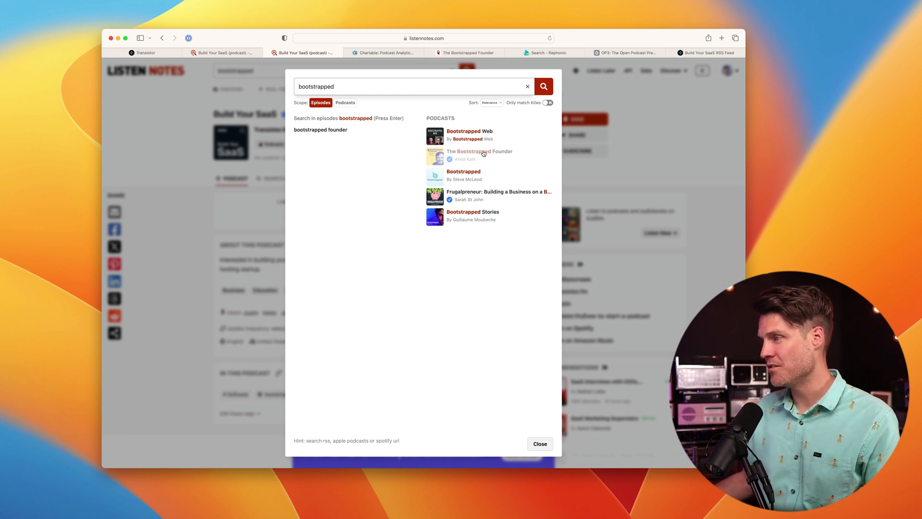
click(480, 155)
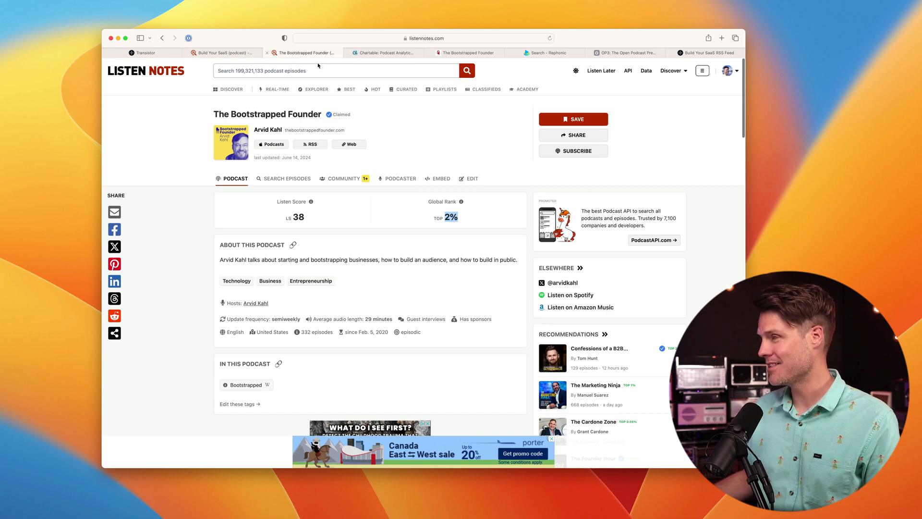
click(384, 53)
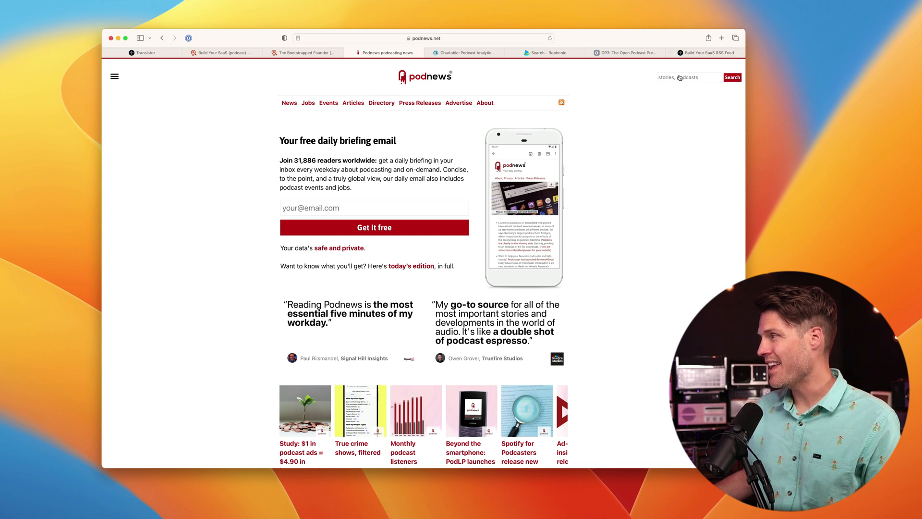
- Search Podnews for 'build' and open the Build Your SaaS page with its 991 April audience
click(689, 77)
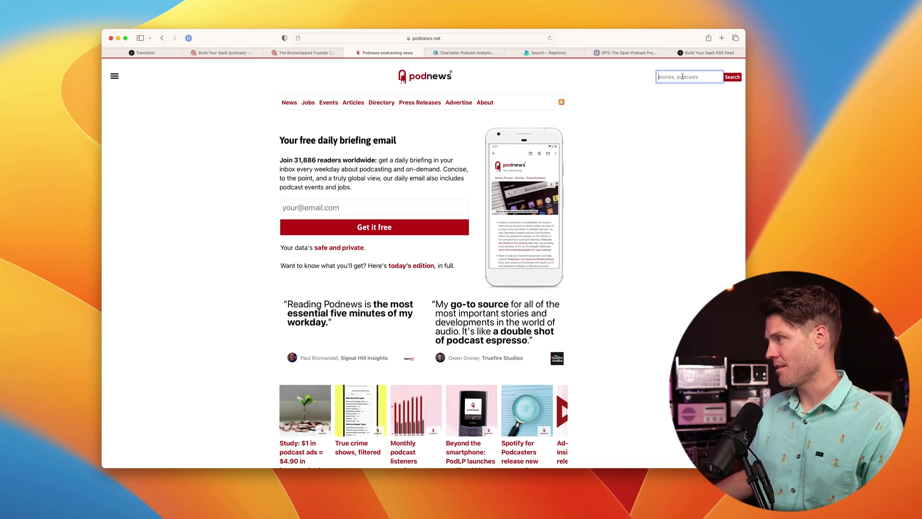
text(build your saas)
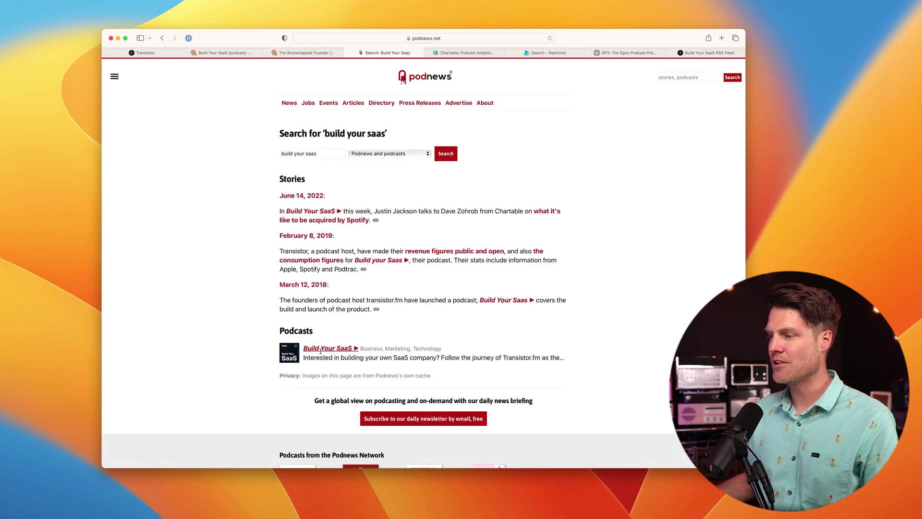
click(327, 348)
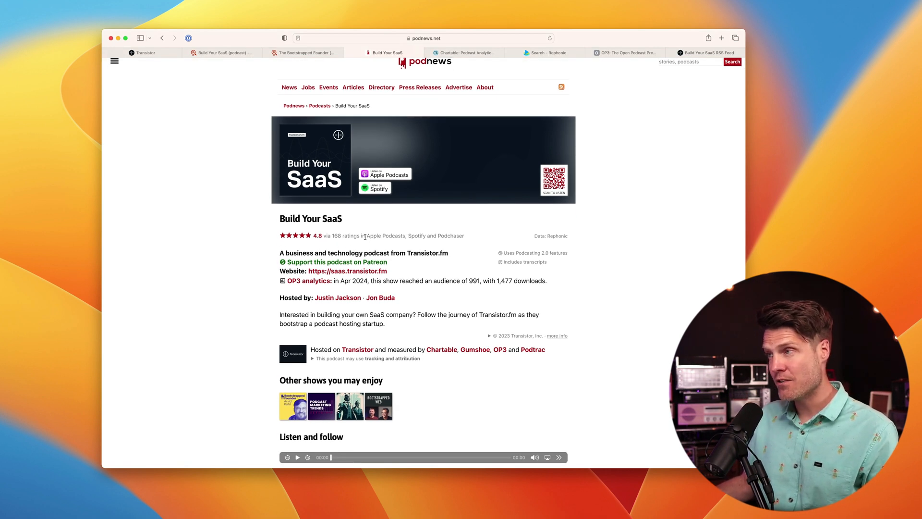
mouse_move(386, 200)
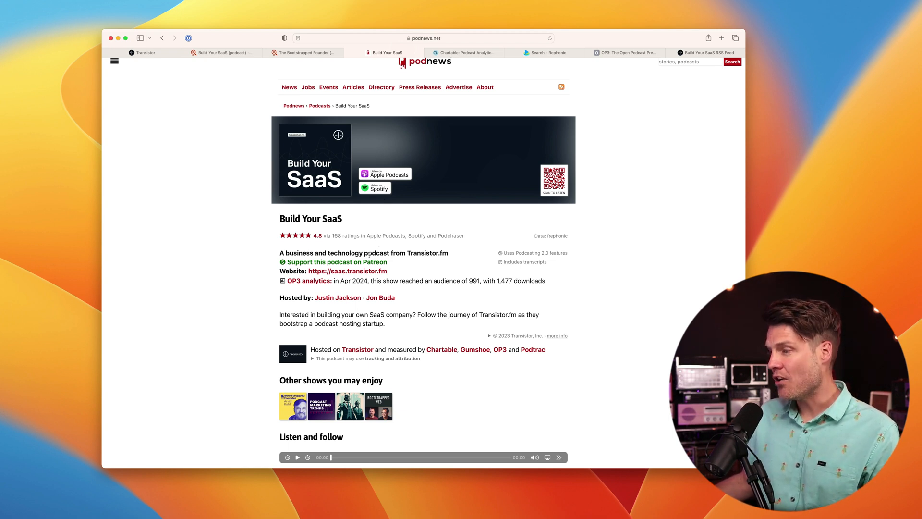
mouse_move(324, 286)
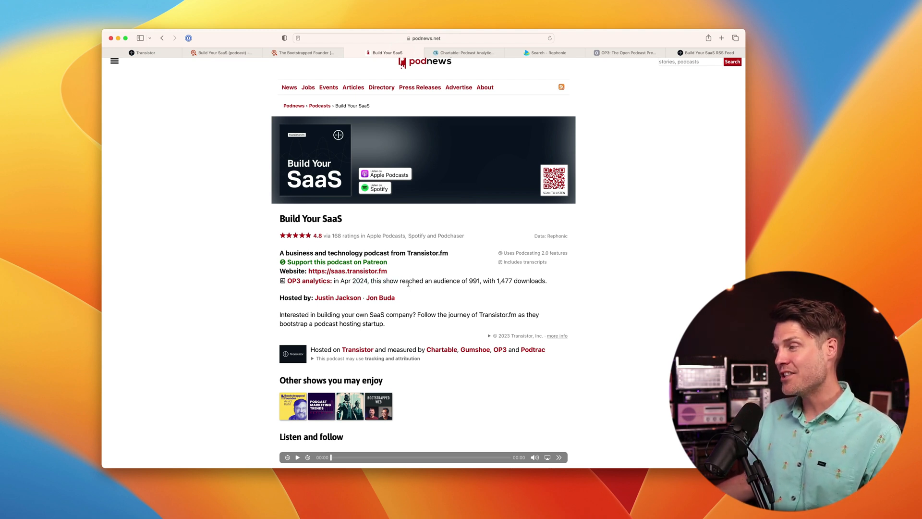
double_click(474, 281)
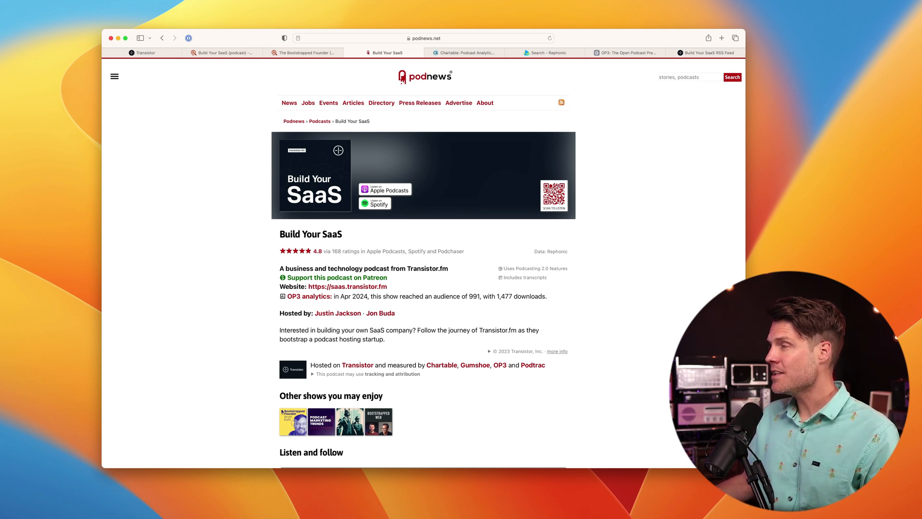
- Highlight The Bootstrapped Founder's 14,134 audience on Podnews and open its OP3 analytics in a new tab
click(425, 53)
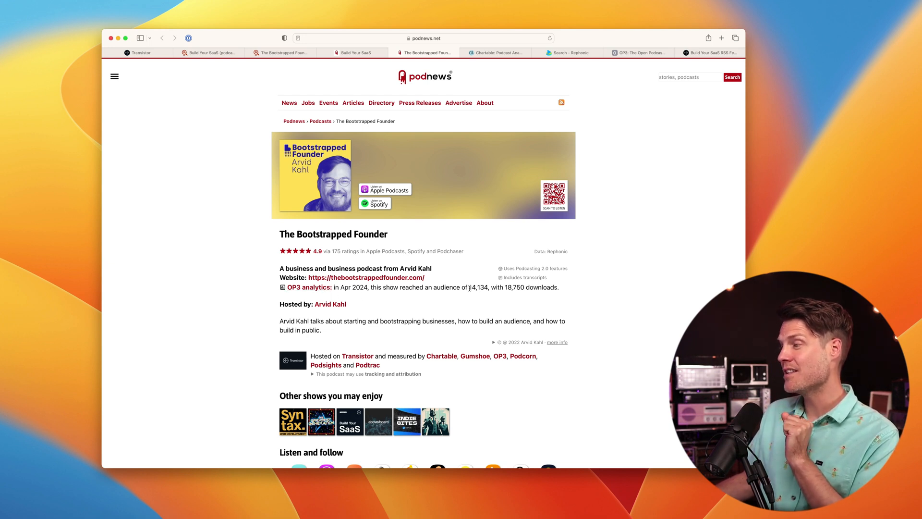
double_click(481, 288)
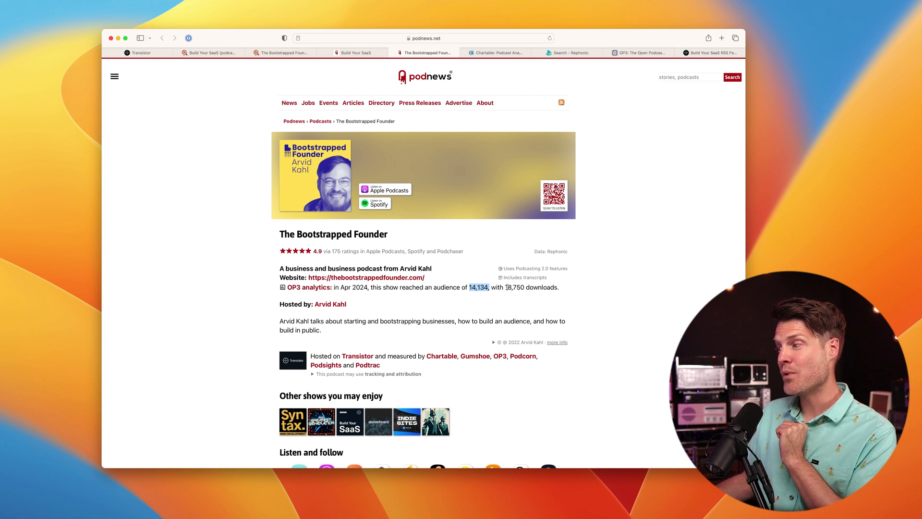
right_click(294, 287)
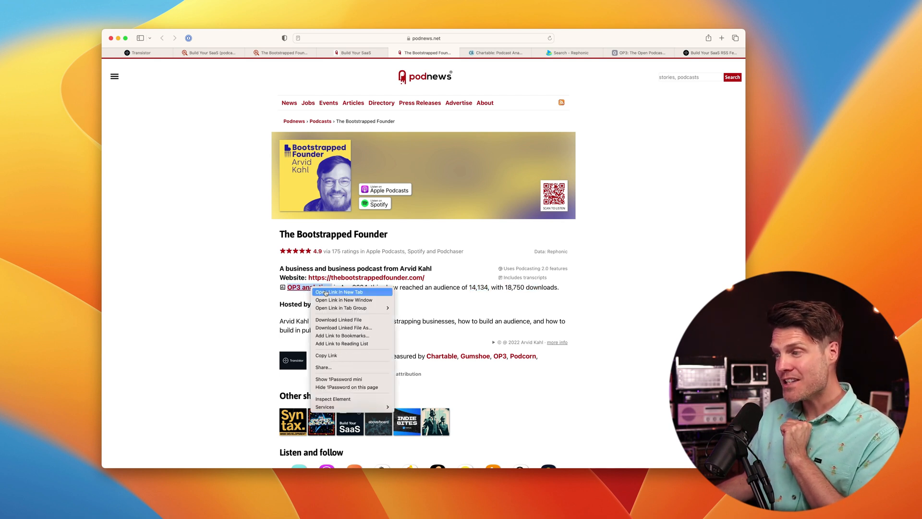
click(340, 291)
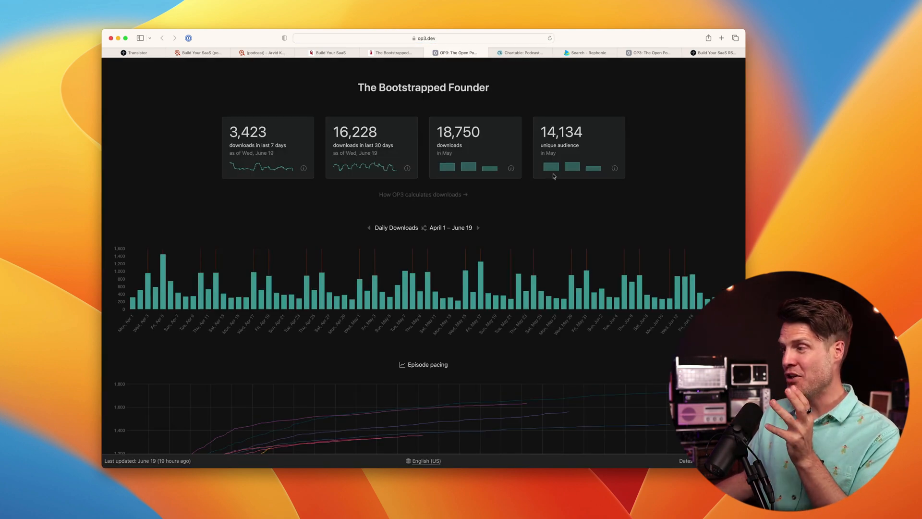
mouse_move(322, 246)
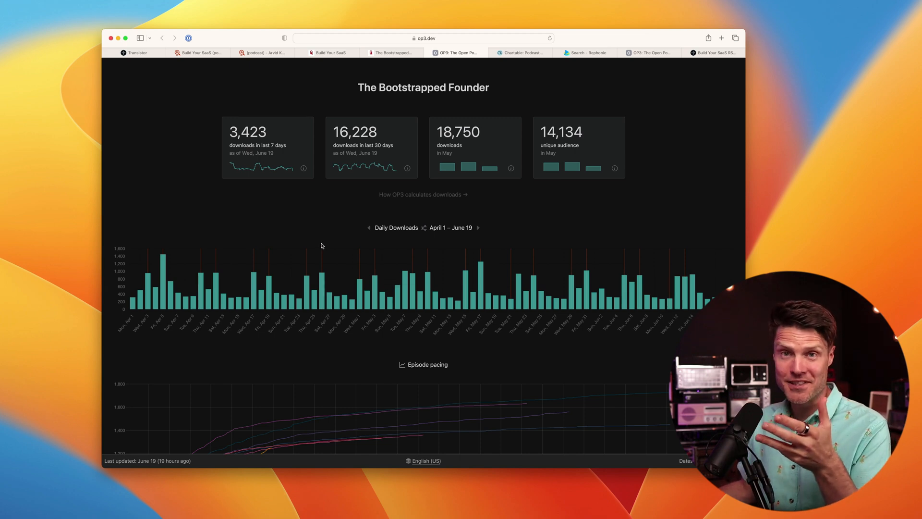
mouse_move(856, 107)
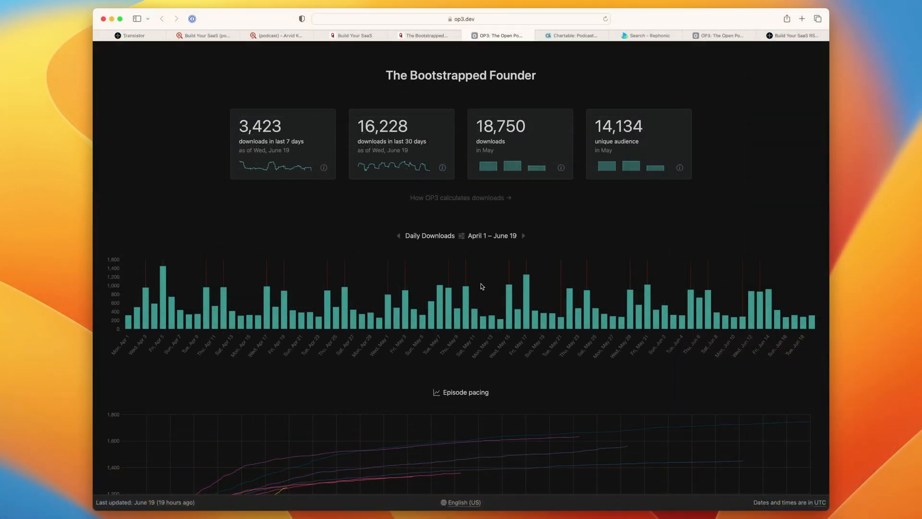
- Scroll OP3's Bootstrapped Founder stats through episode pacing to top countries (32.56% US)
scroll(down, 3)
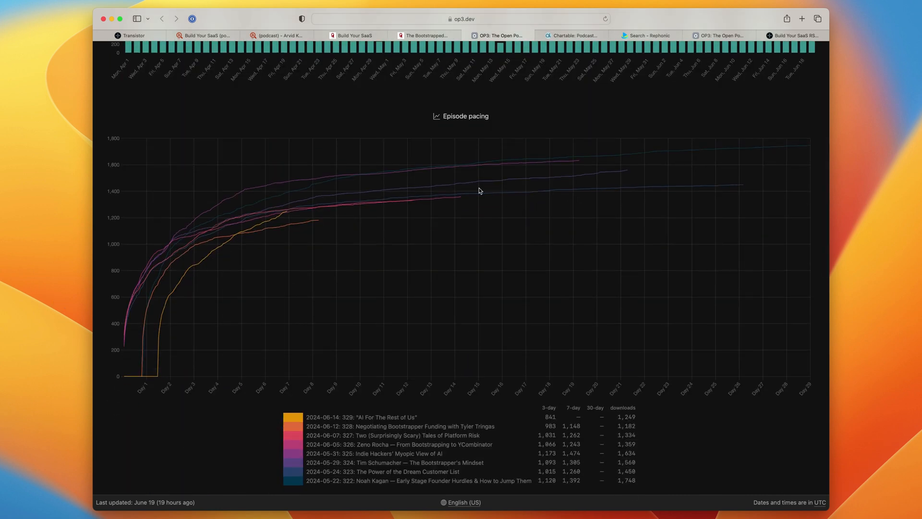
scroll(down, 3)
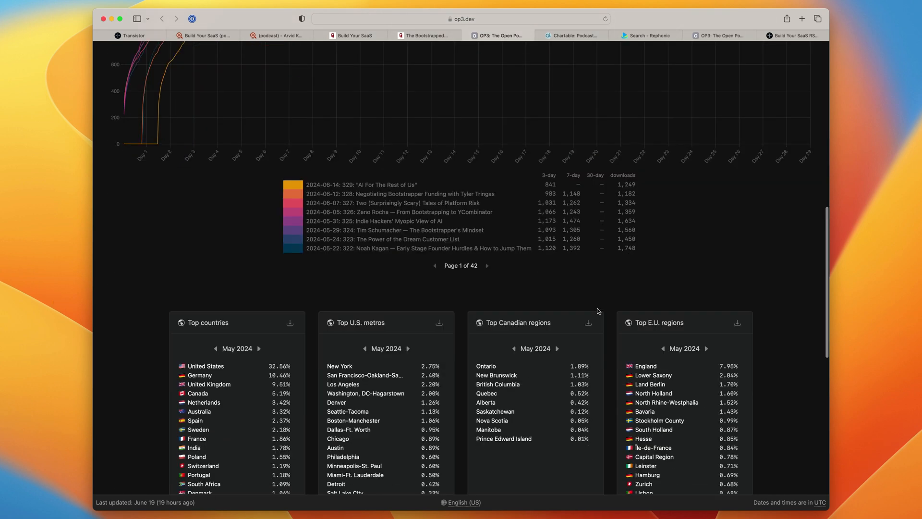
mouse_move(390, 228)
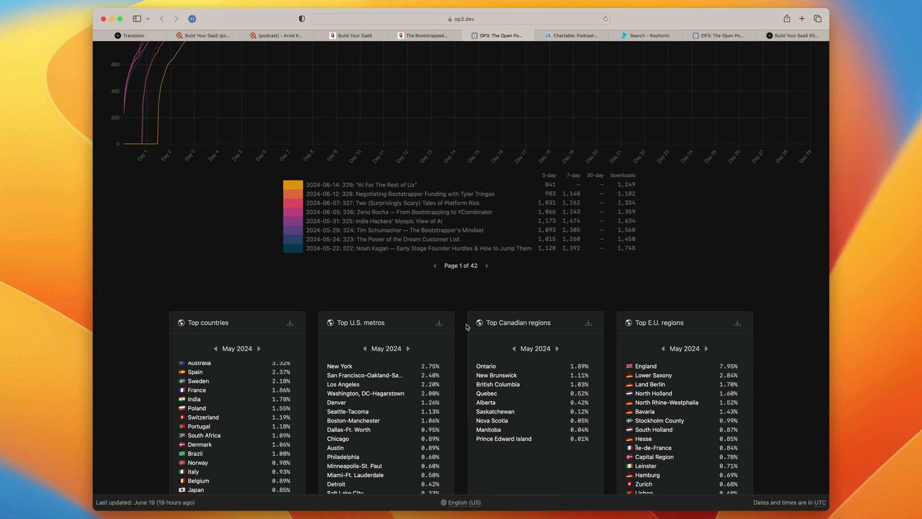
mouse_move(504, 336)
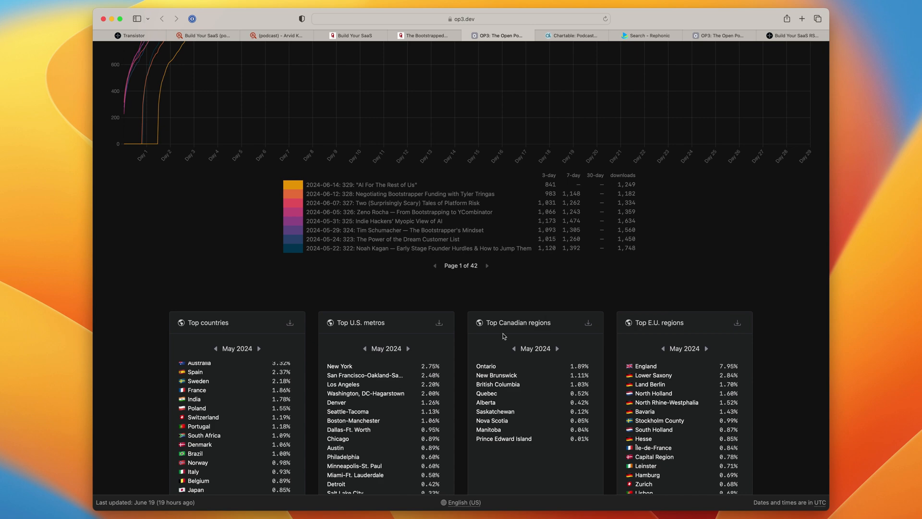
scroll(down, 3)
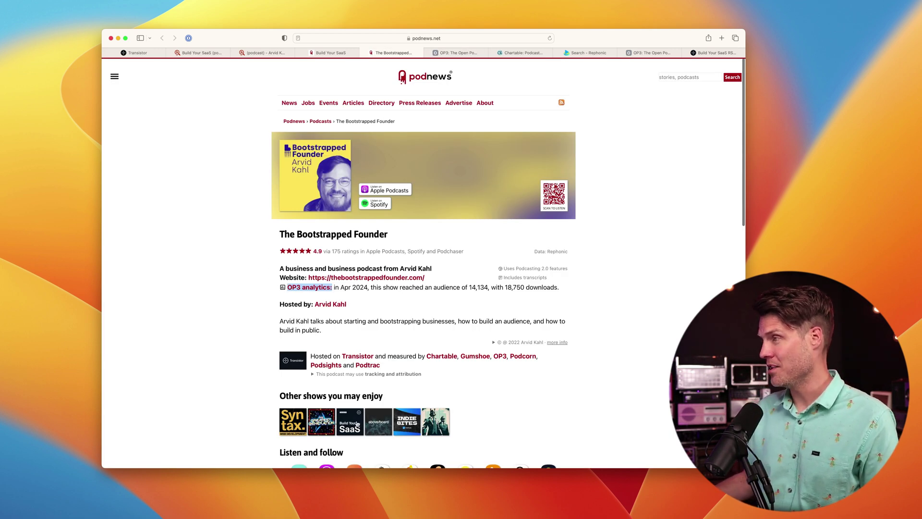
- Search Rephonic by name for 'build your saa' and open the Build Your SaaS profile
click(589, 52)
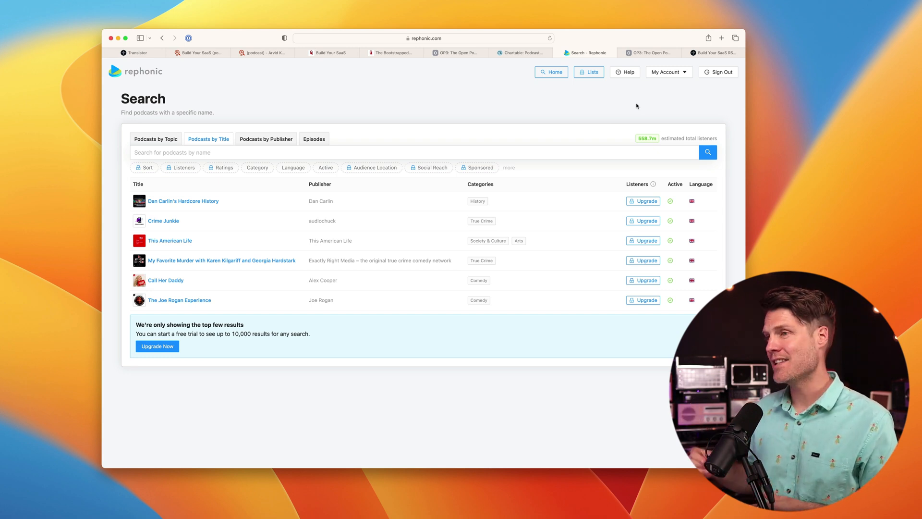
mouse_move(435, 119)
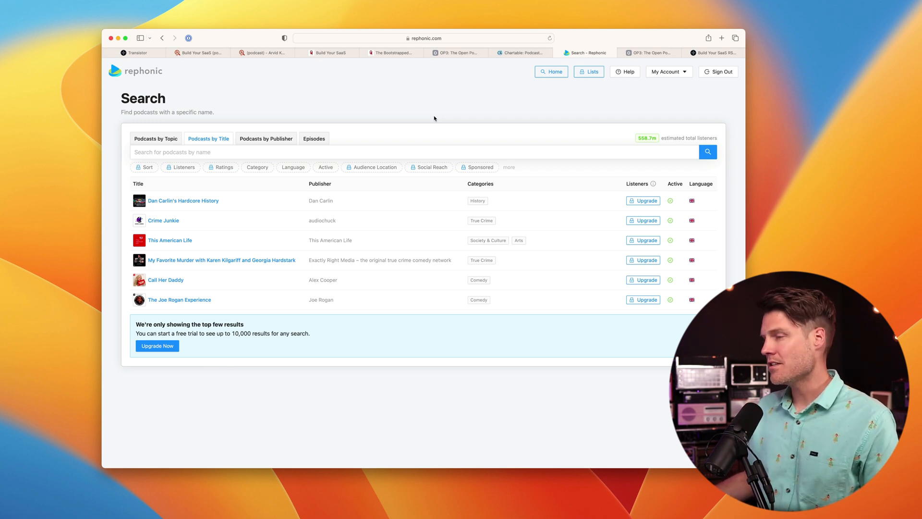
click(376, 151)
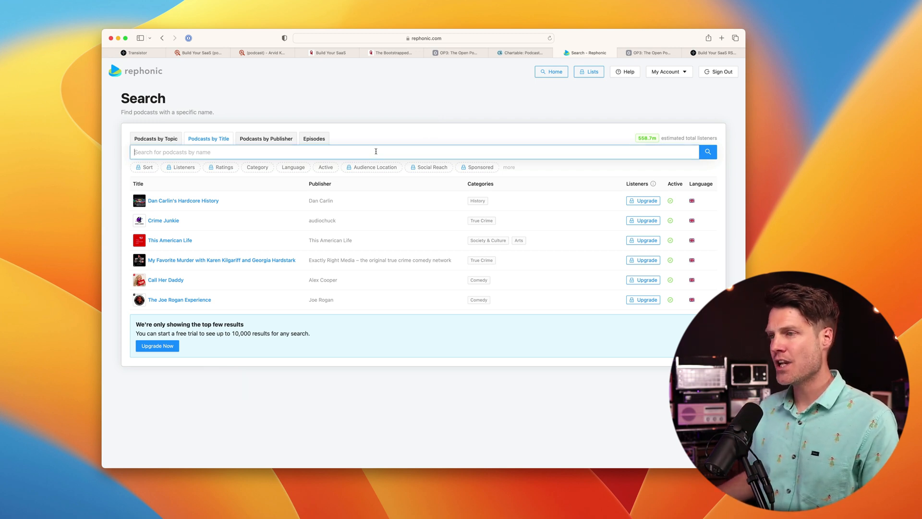
text(build your saas)
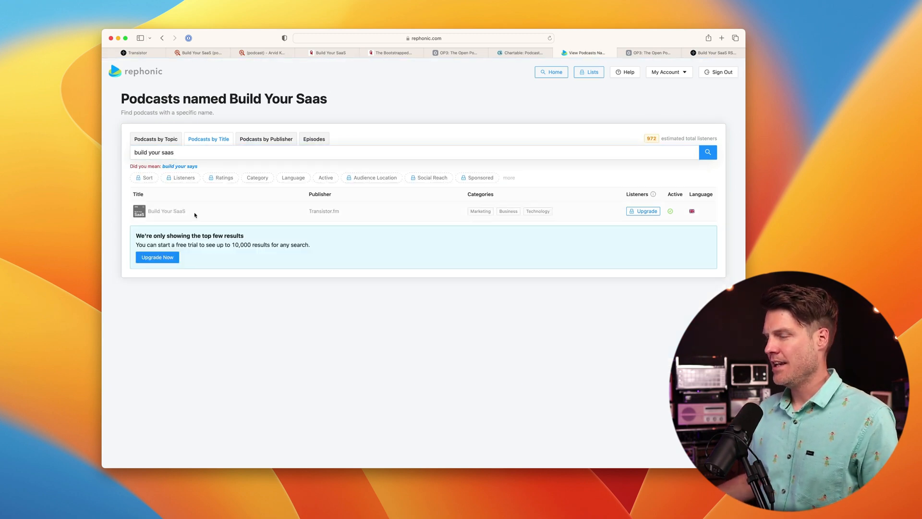
click(166, 211)
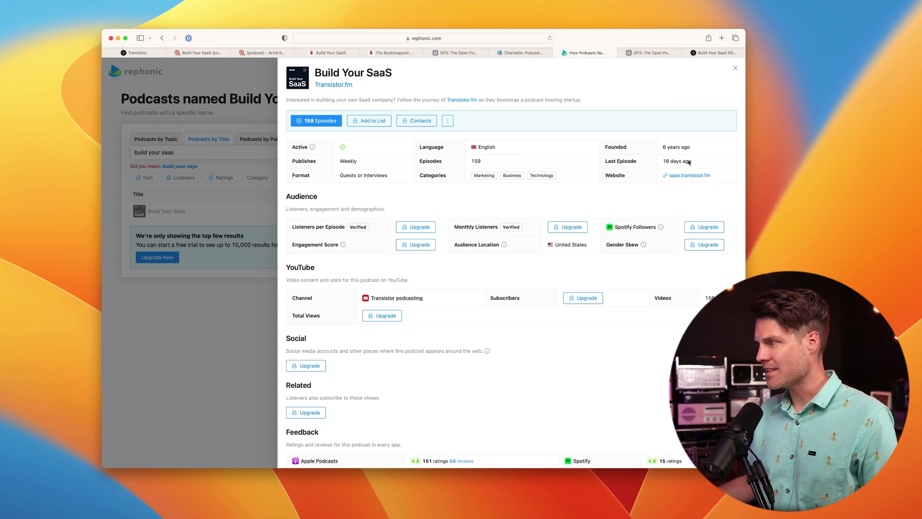
mouse_move(661, 255)
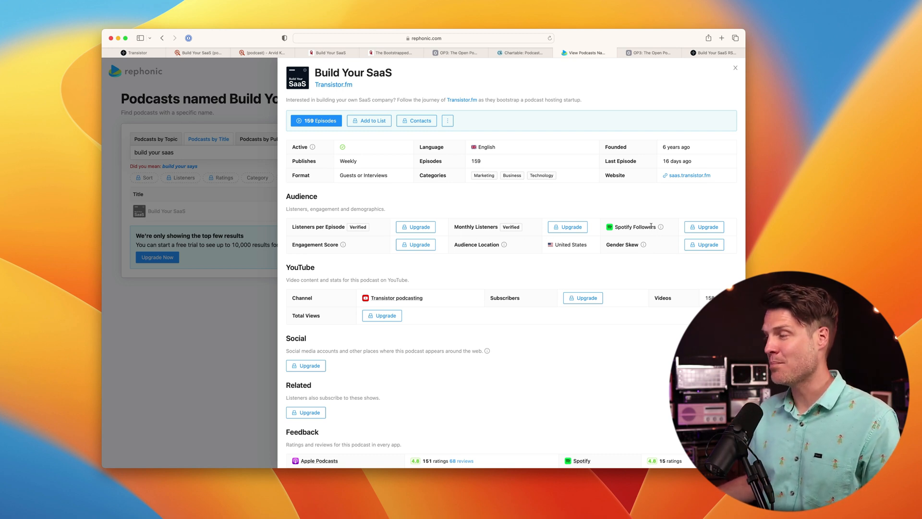
mouse_move(510, 227)
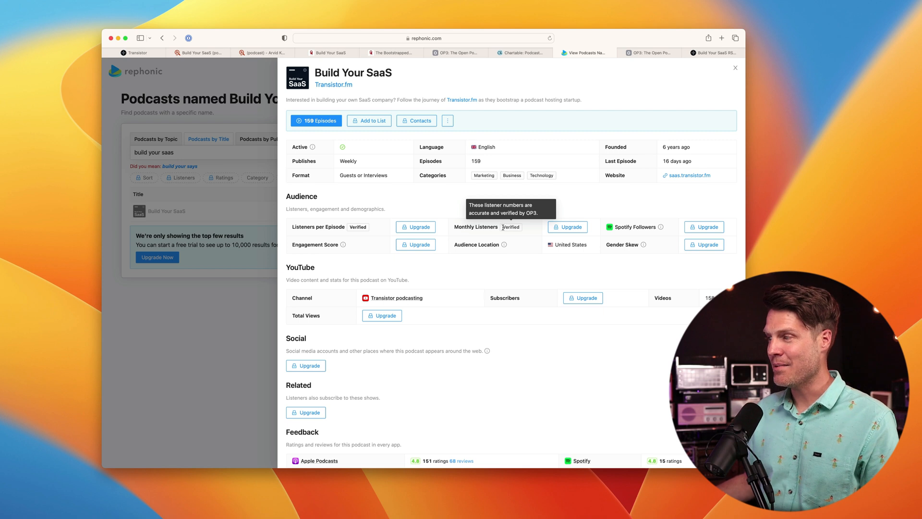
mouse_move(387, 234)
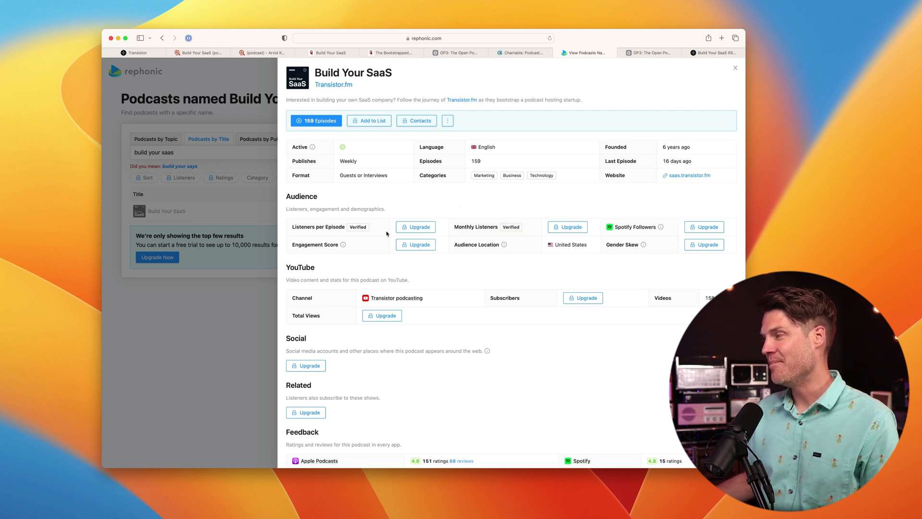
mouse_move(511, 227)
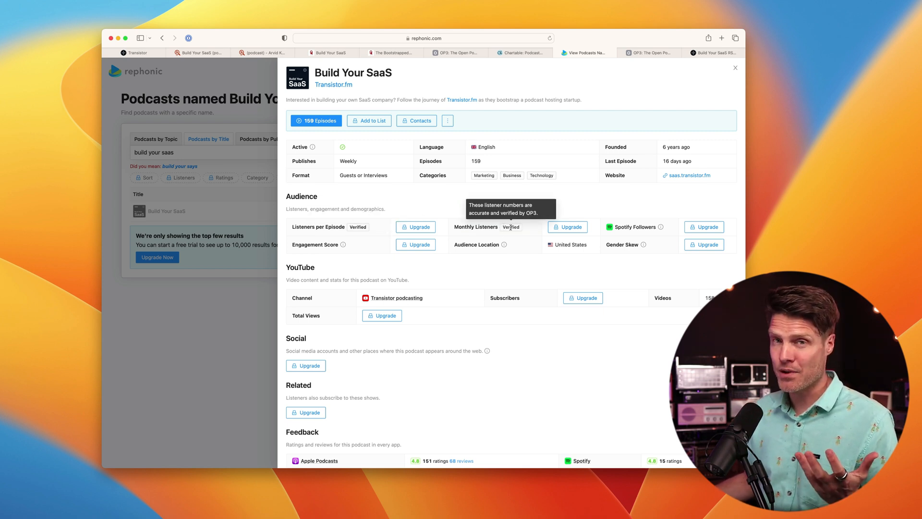
mouse_move(535, 151)
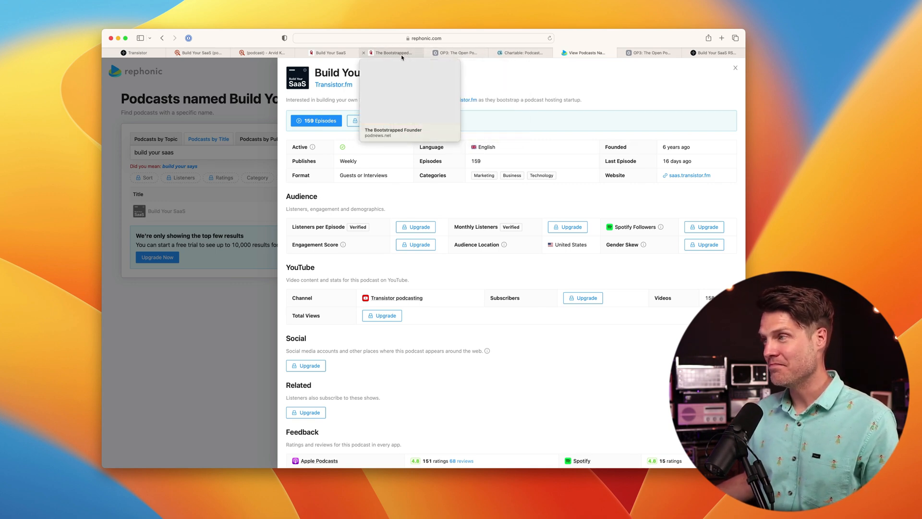
click(391, 53)
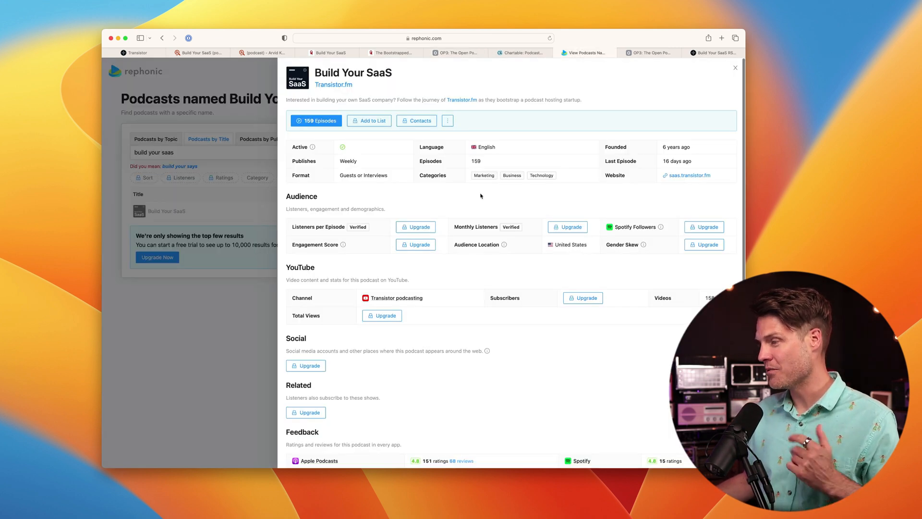
scroll(down, 3)
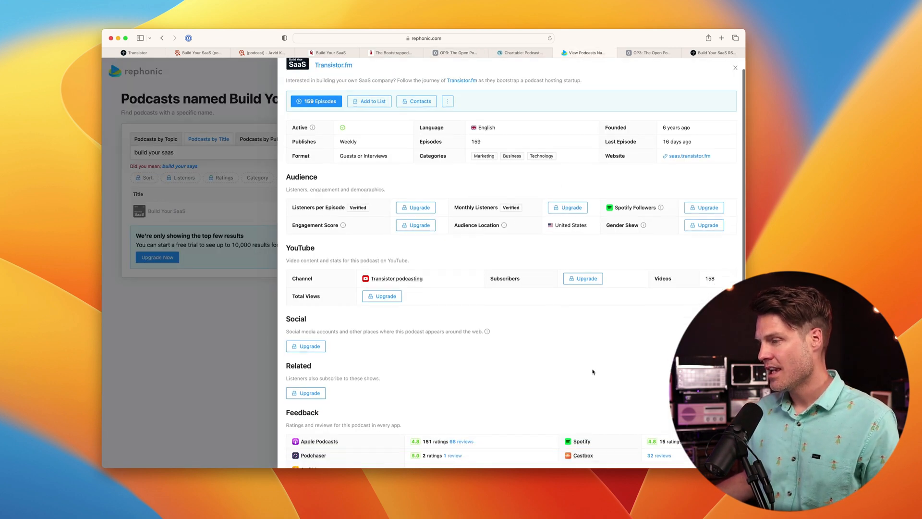
scroll(down, 3)
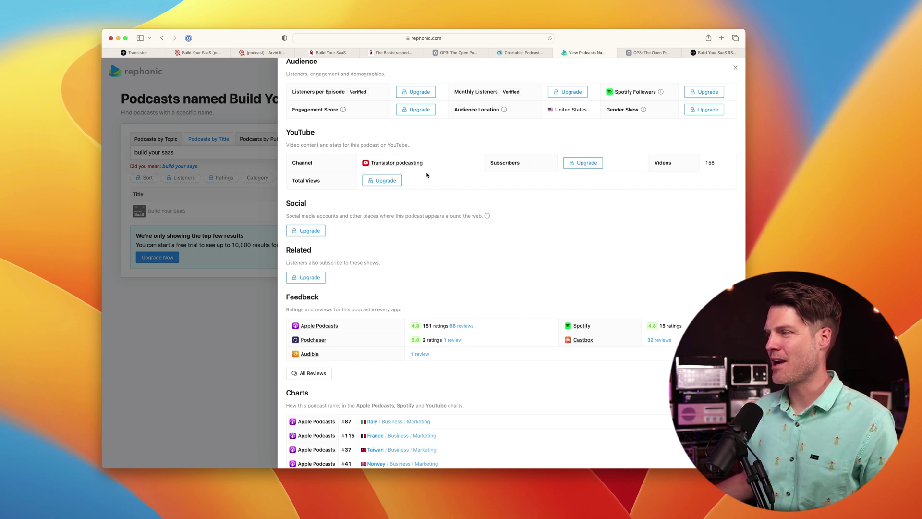
- Open the Transistor podcasting YouTube channel in a new tab, then scroll Rephonic to follower counts
right_click(382, 163)
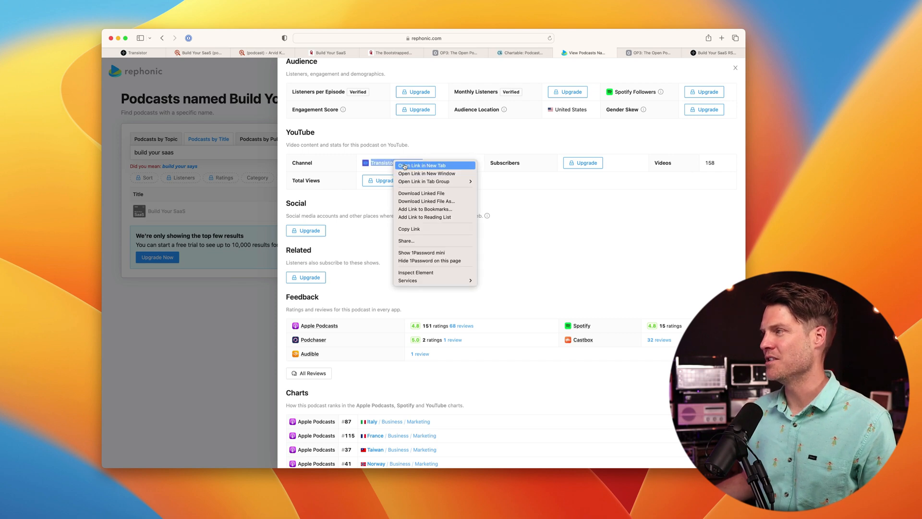
click(420, 165)
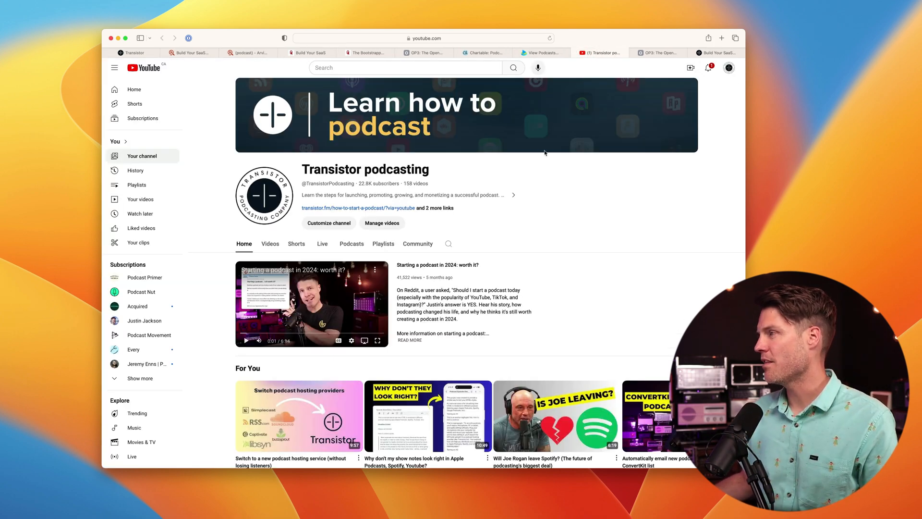
click(541, 53)
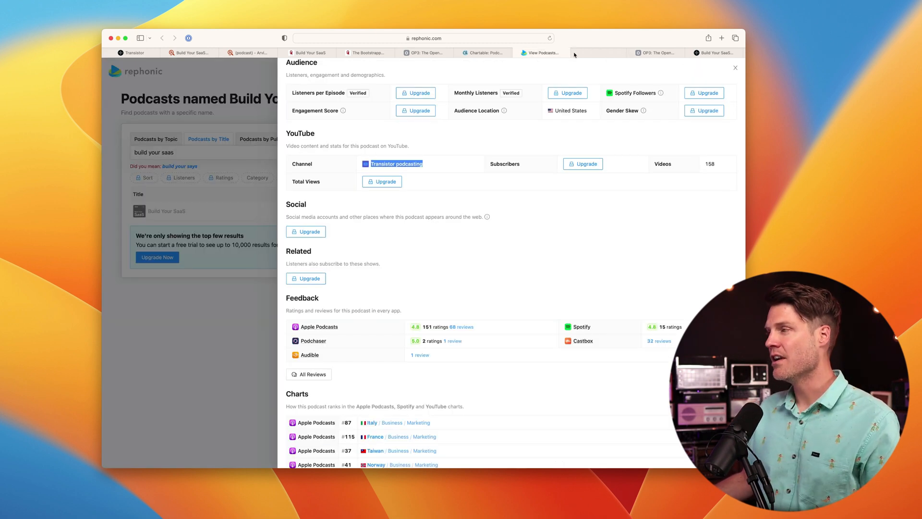
scroll(down, 3)
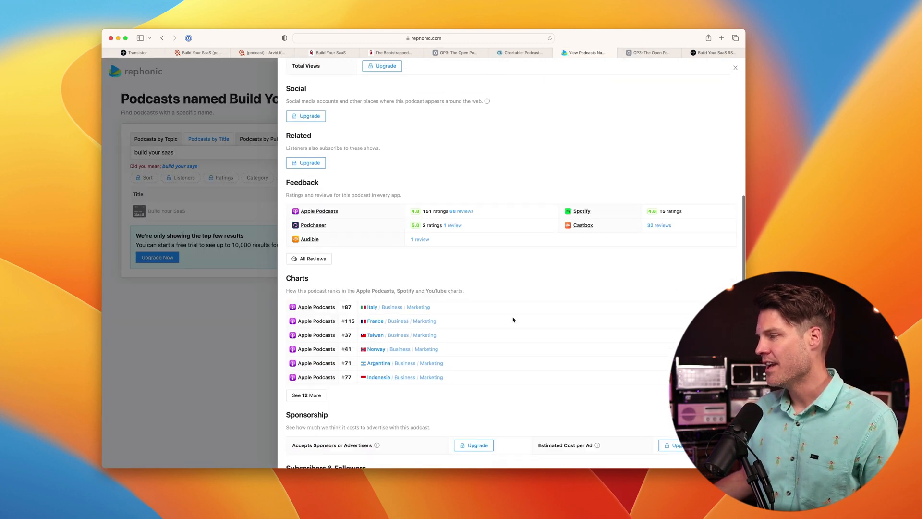
scroll(down, 3)
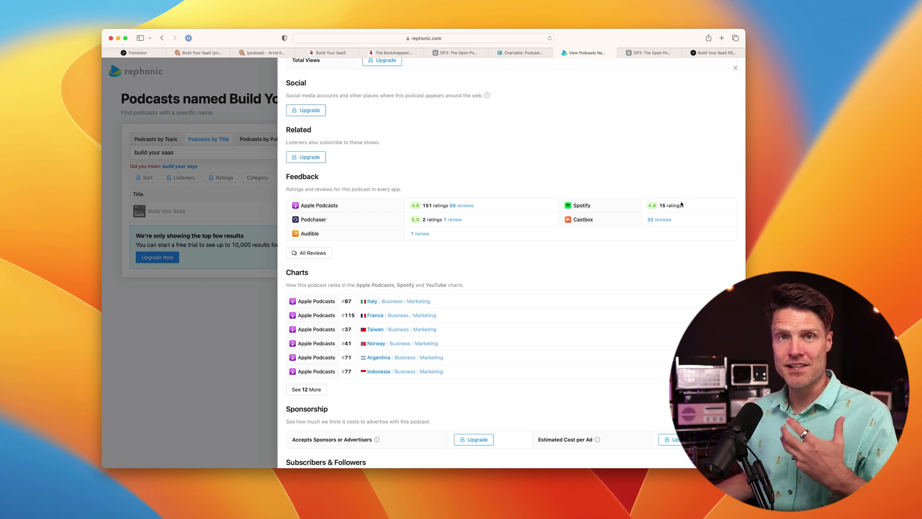
mouse_move(485, 303)
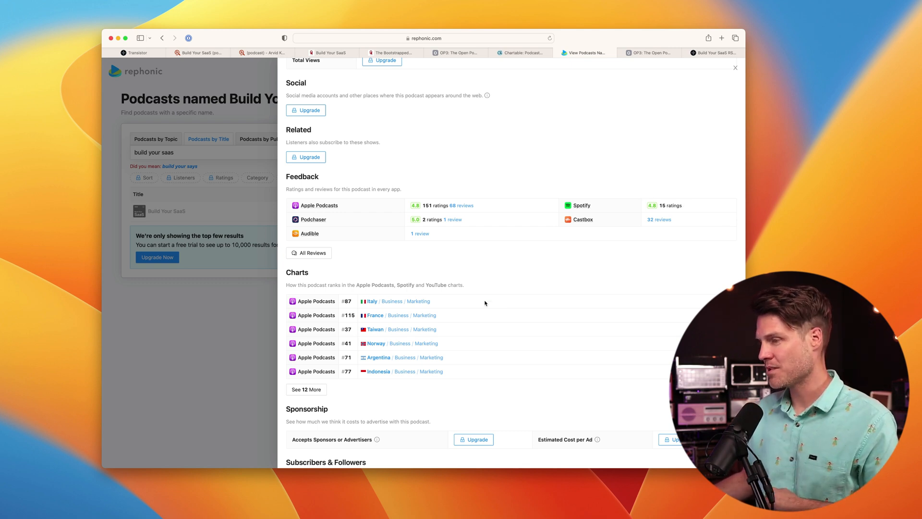
scroll(down, 3)
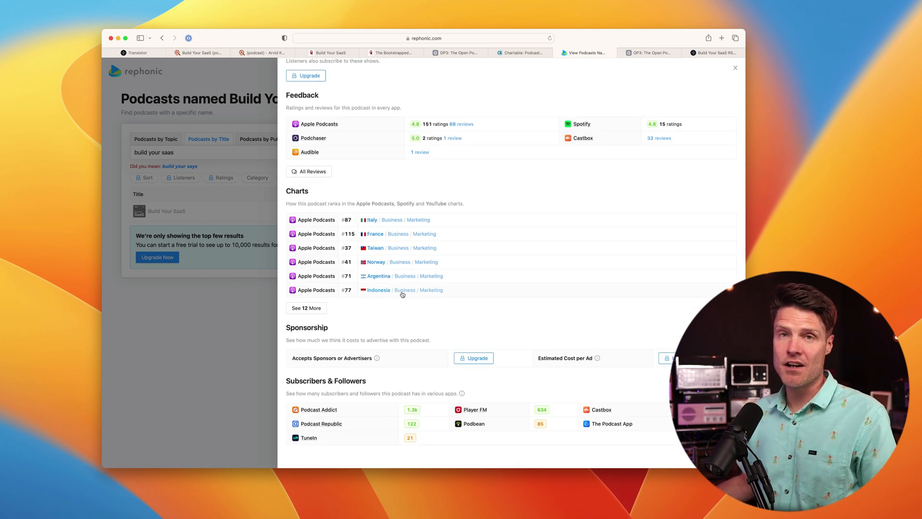
mouse_move(485, 300)
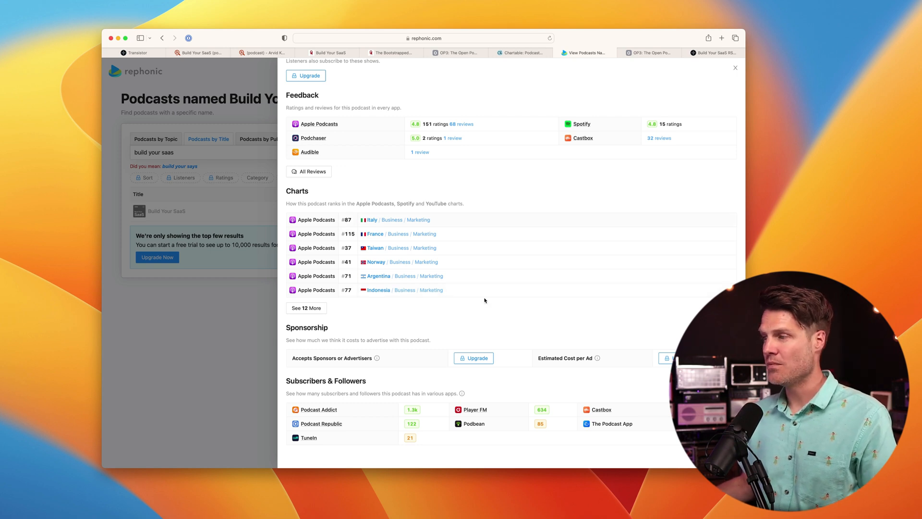
mouse_move(380, 219)
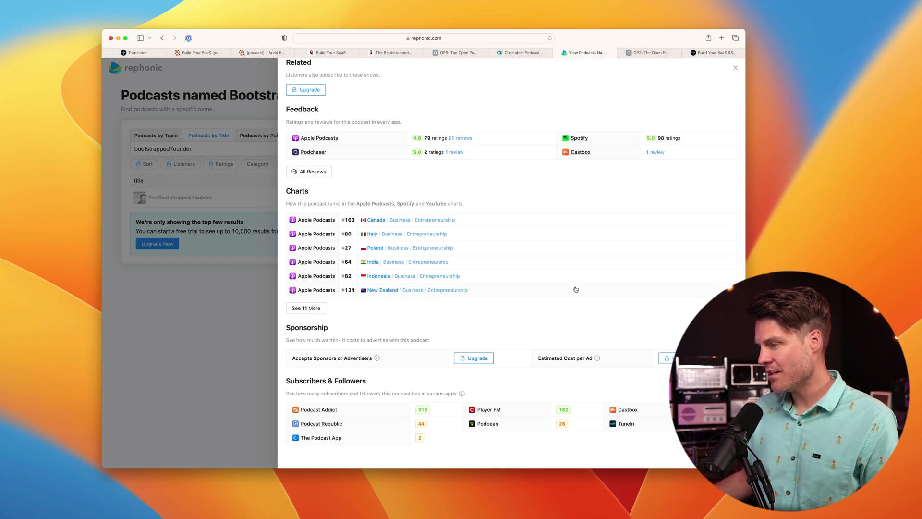
mouse_move(453, 148)
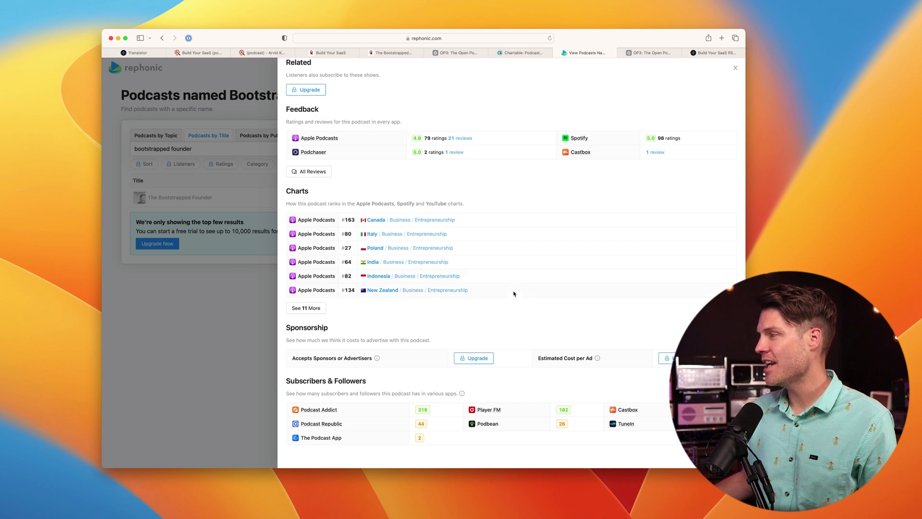
- View Arvid Kahl's YouTube channel, showing 8.15K subscribers
click(599, 52)
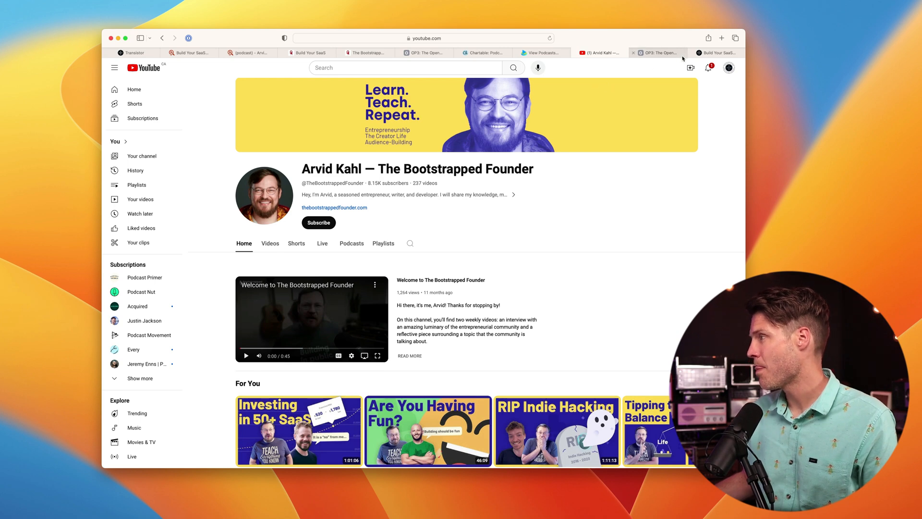
- Search the Chartable podcast directory for 'bootstrapped'
click(485, 52)
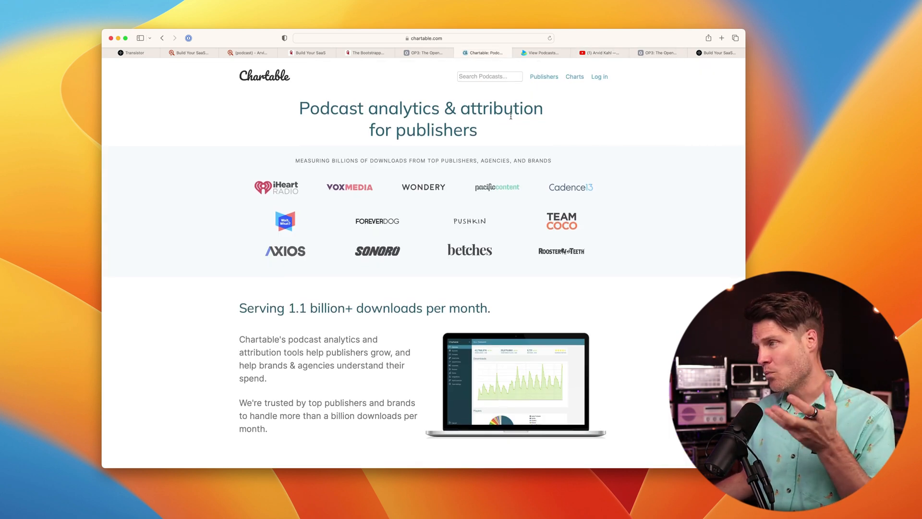
text(b)
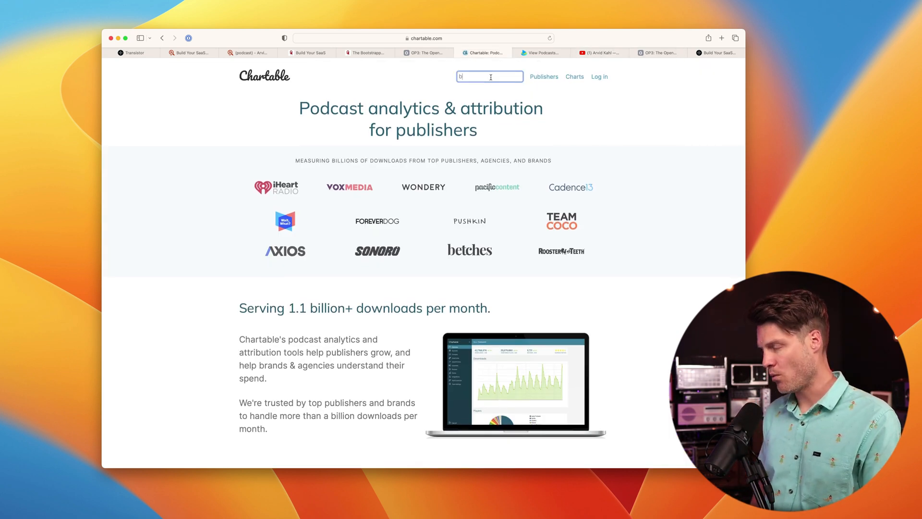
text(ootstrapped)
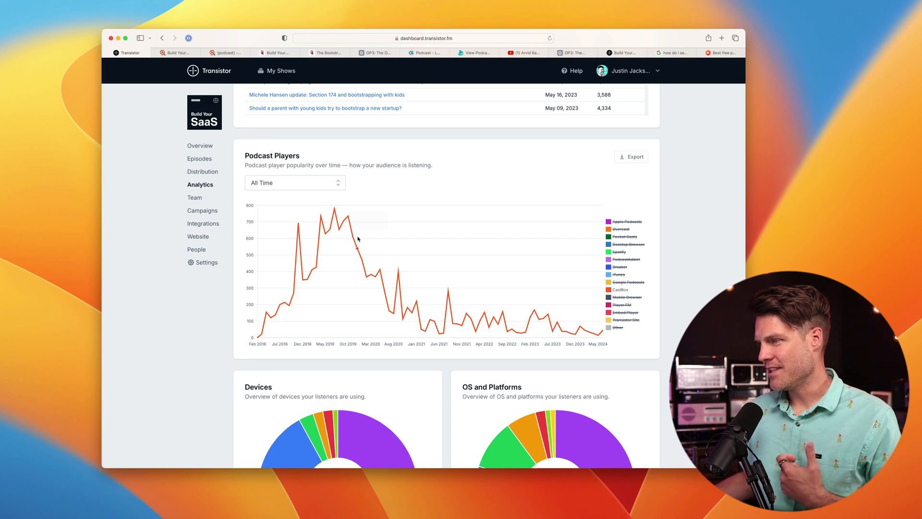
mouse_move(548, 315)
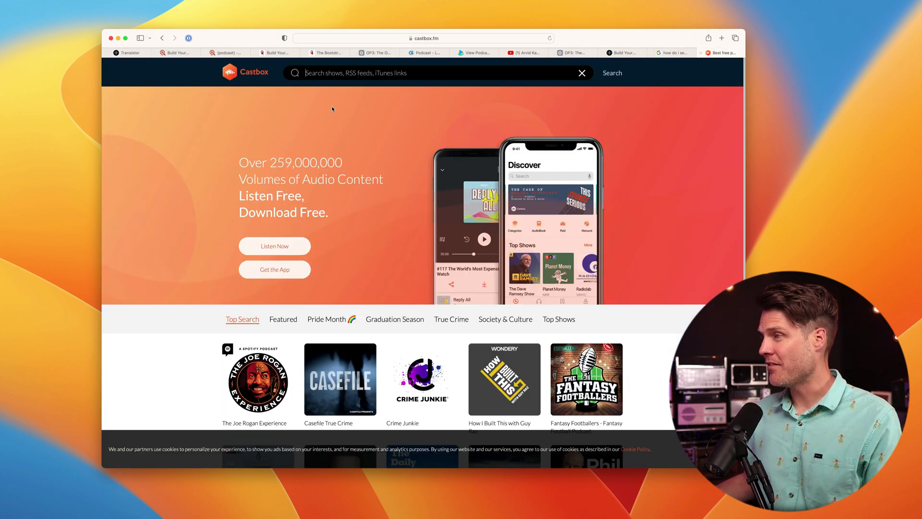
- Search Castbox for 'build' and highlight the Build Your SaaS 20,372 play count
text(build)
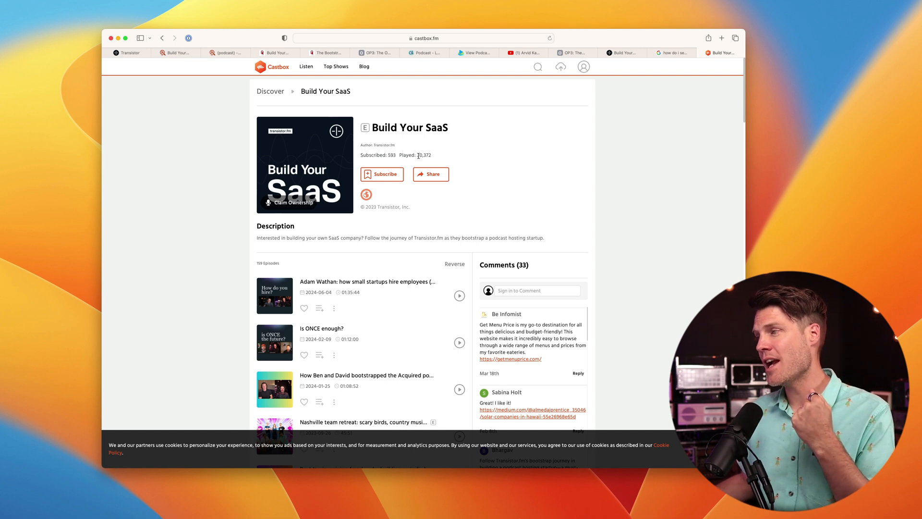
double_click(424, 154)
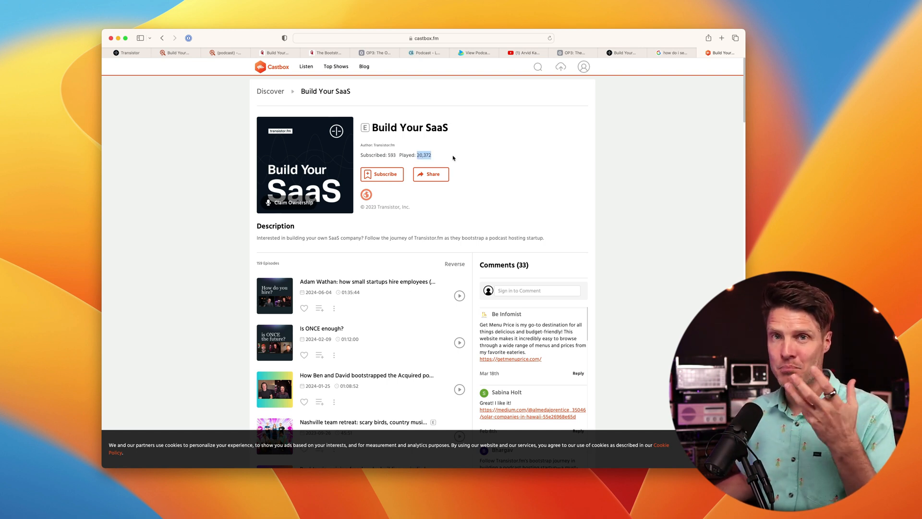